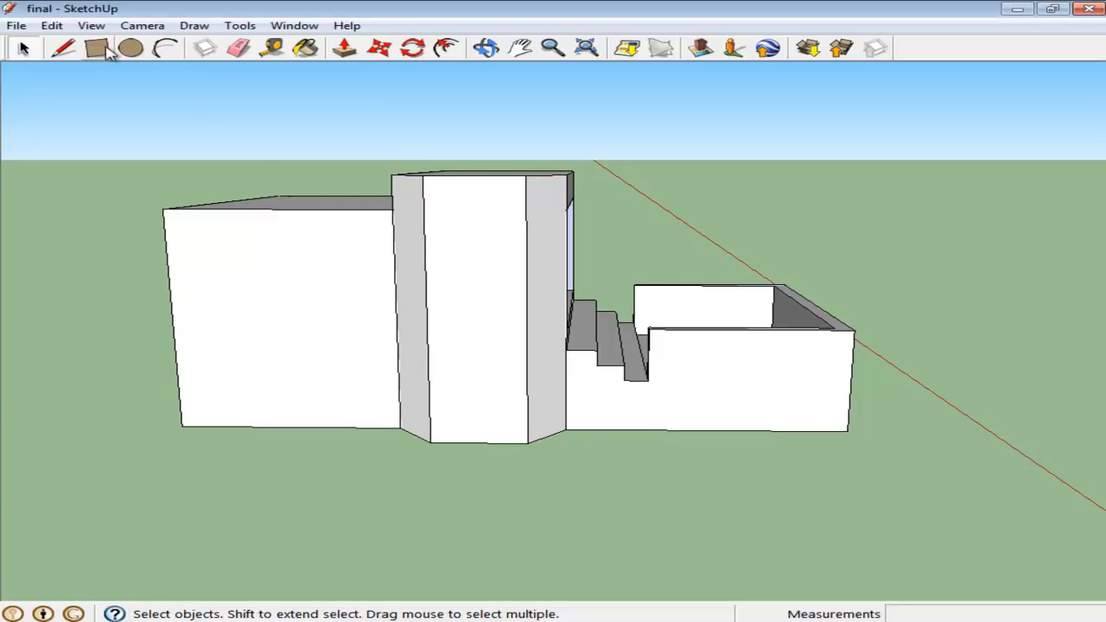
- Switch to the Rectangle tool to outline the window on the tower face
click(98, 48)
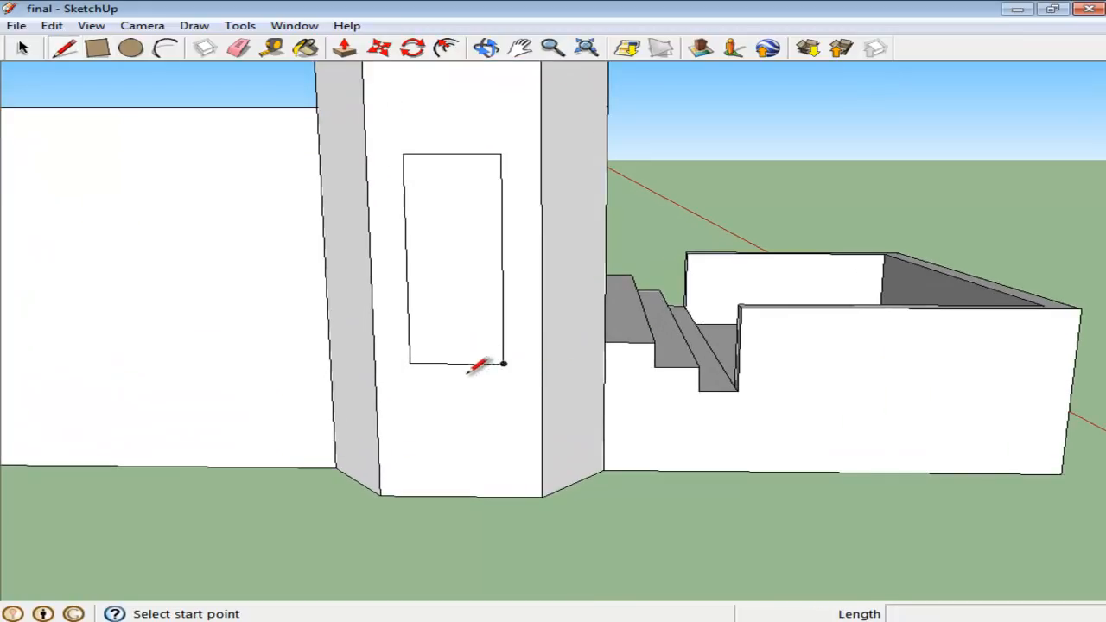
- Draw a horizontal dividing line across the window outline
click(501, 363)
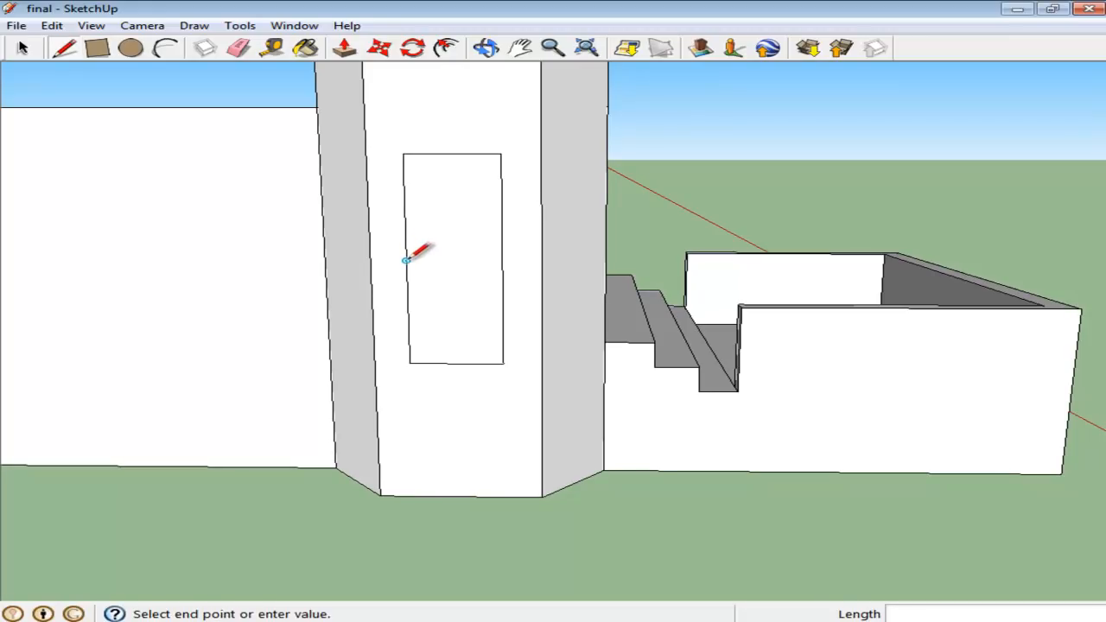
click(404, 261)
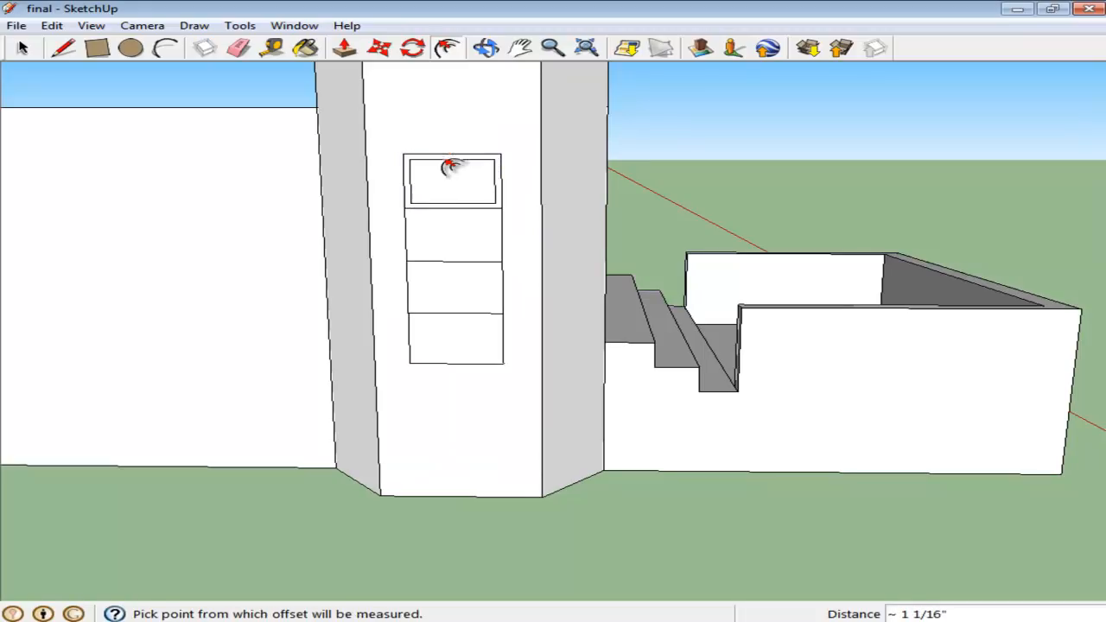
- Offset the top pane's outline inward to form its frame
click(456, 234)
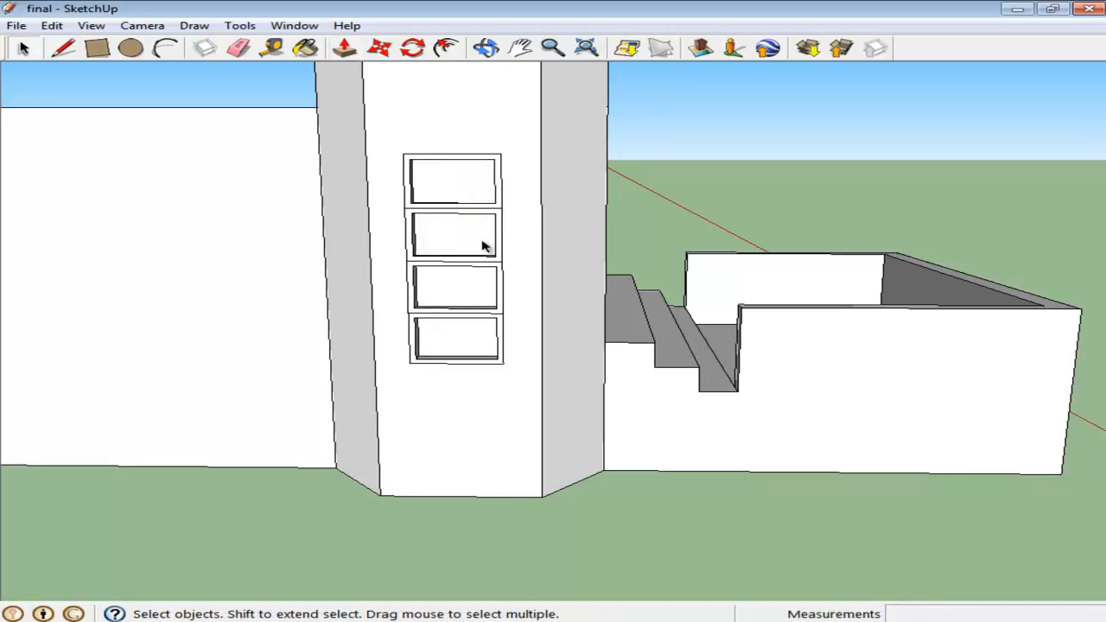
mouse_move(484, 340)
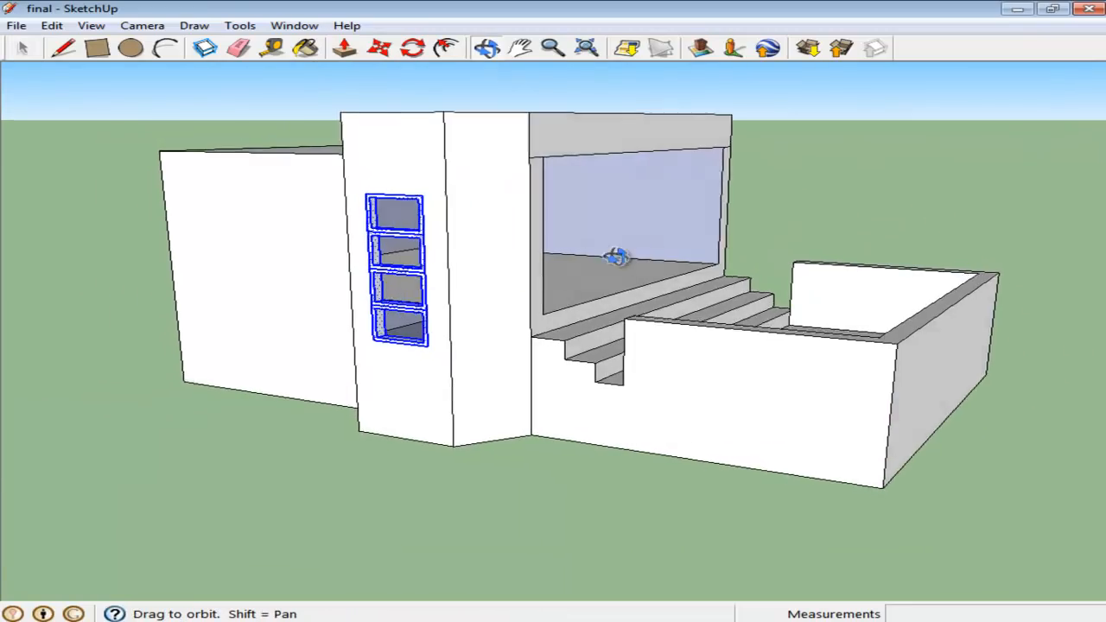
drag(618, 257, 929, 273)
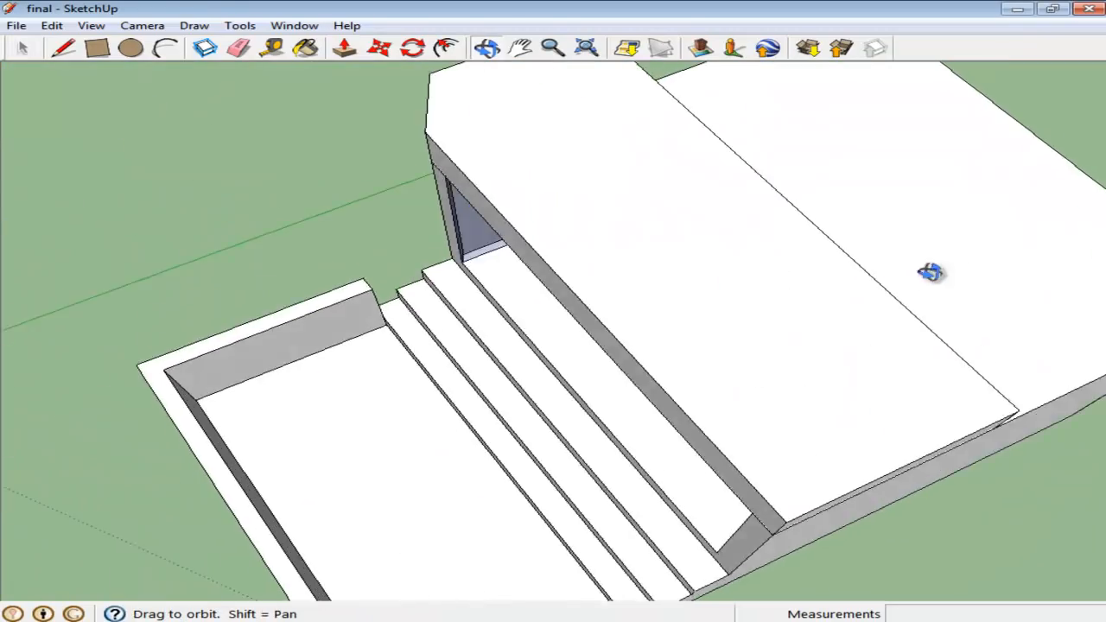
drag(932, 273, 492, 154)
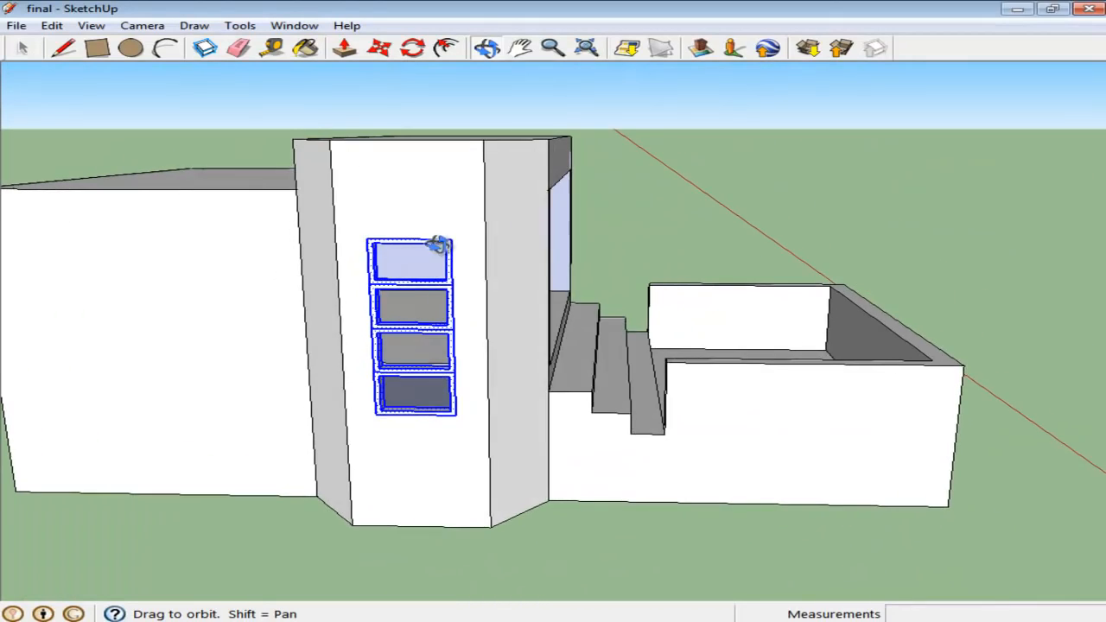
- Create a component named 'window' from the selected window geometry
right_click(441, 259)
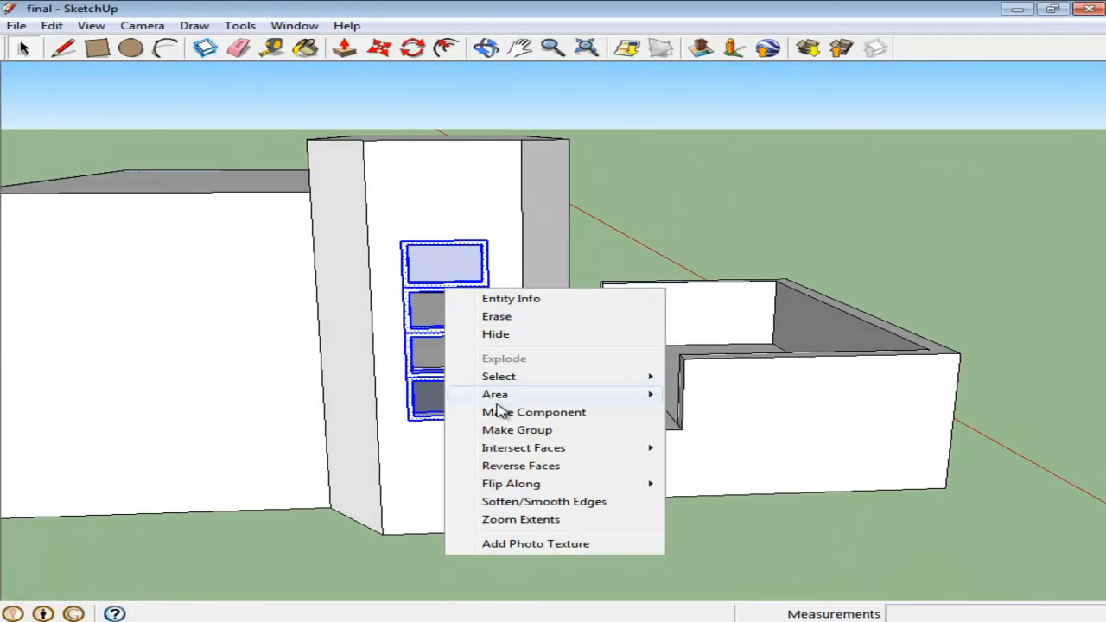
click(534, 412)
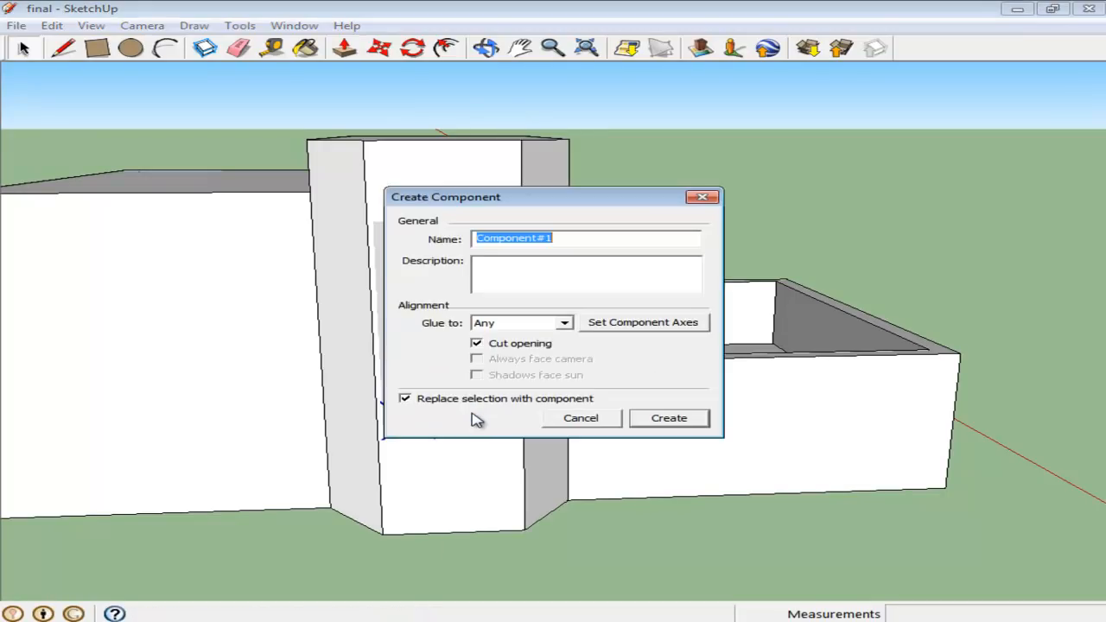
text(window)
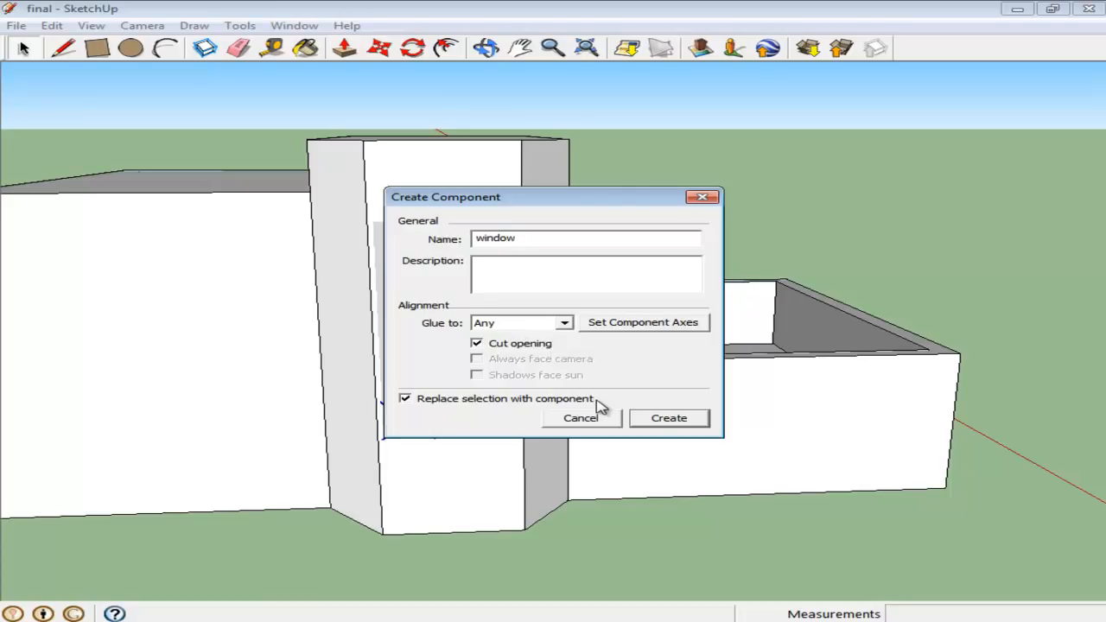
click(669, 418)
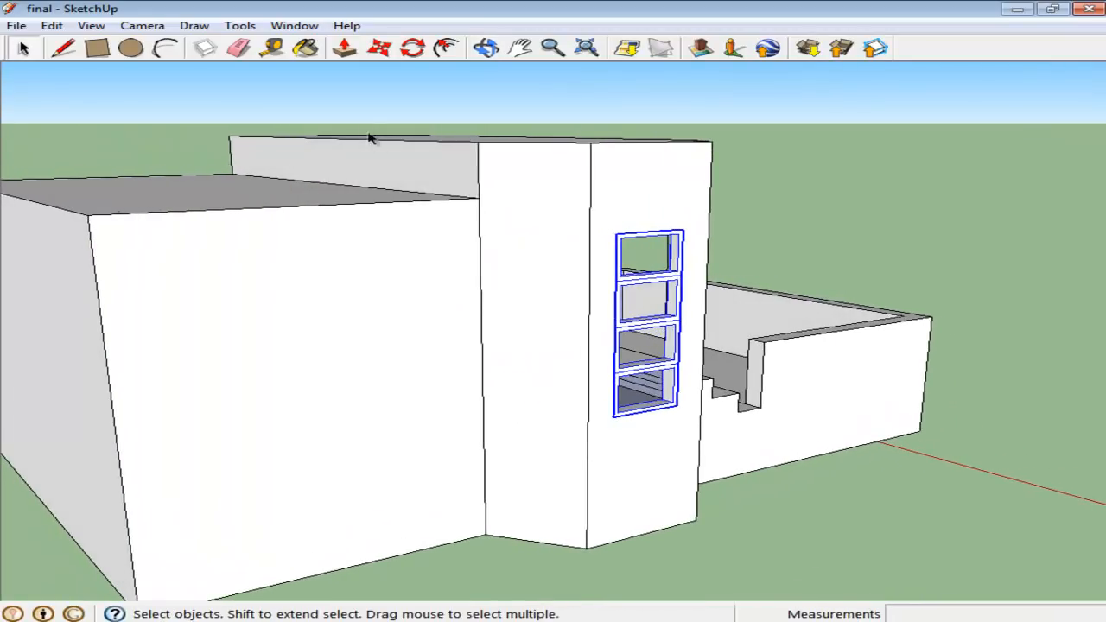
- Open the Components panel from the Window menu
click(294, 25)
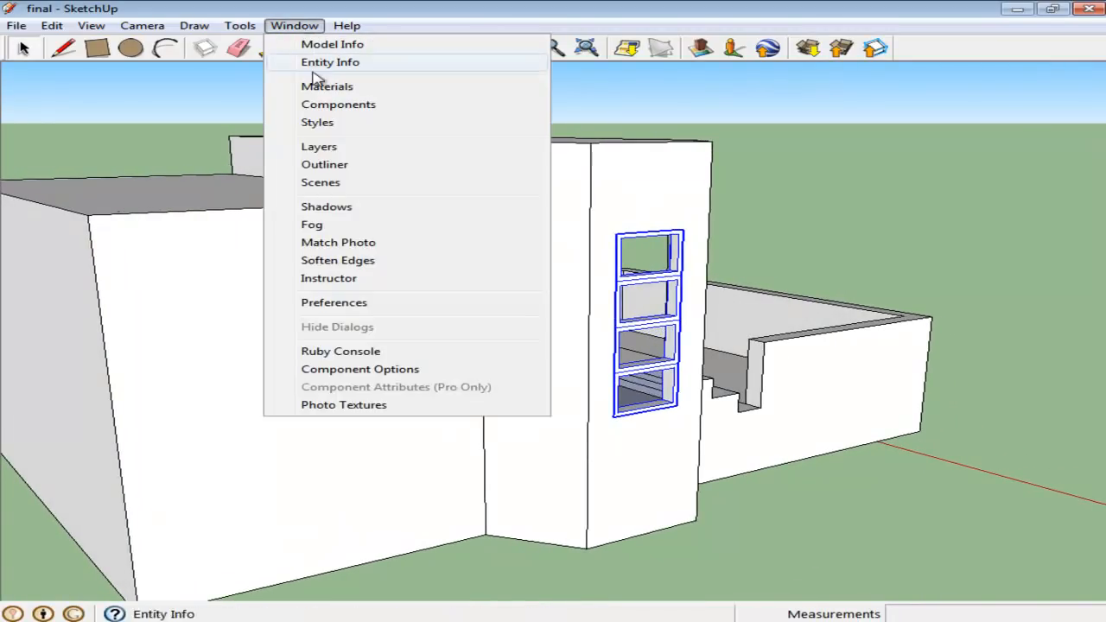
click(338, 103)
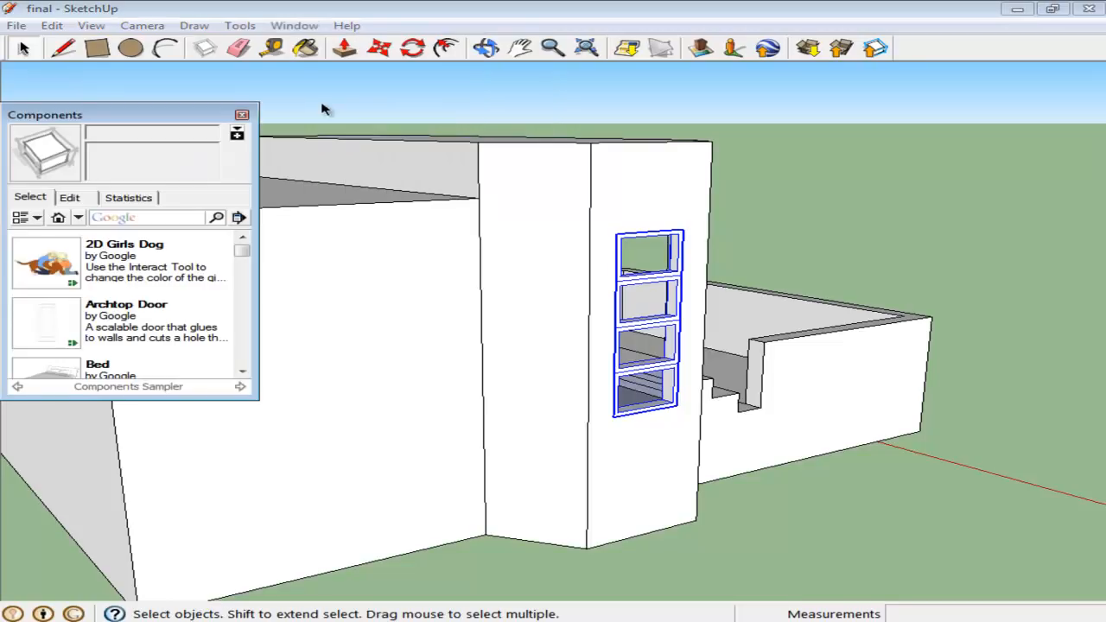
mouse_move(58, 218)
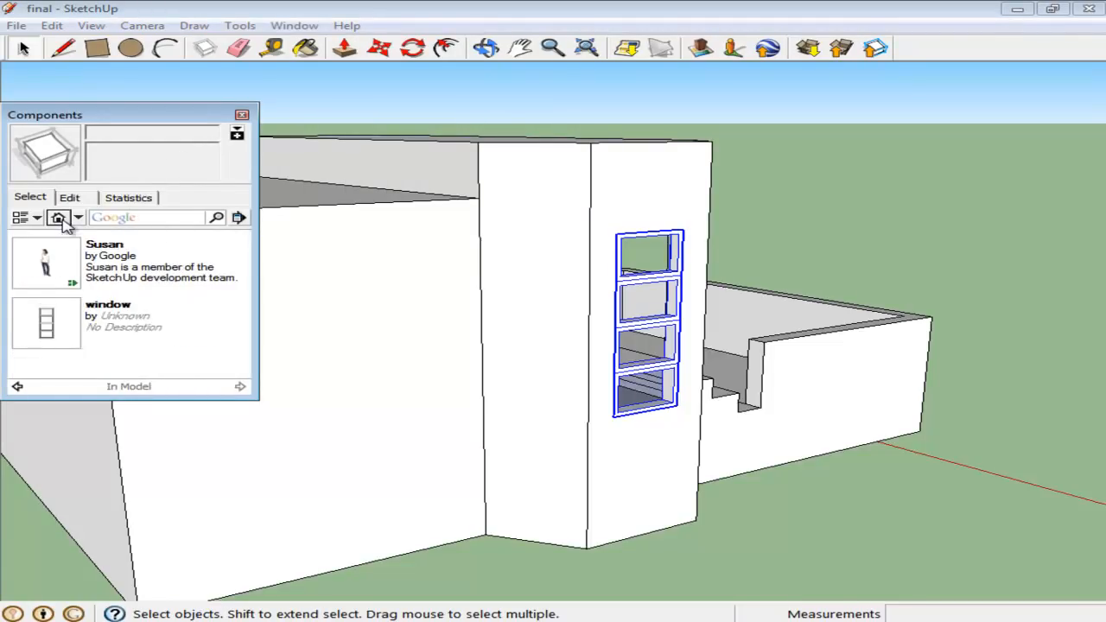
- Pick the 'window' component in the Components panel and orbit around the building
click(47, 325)
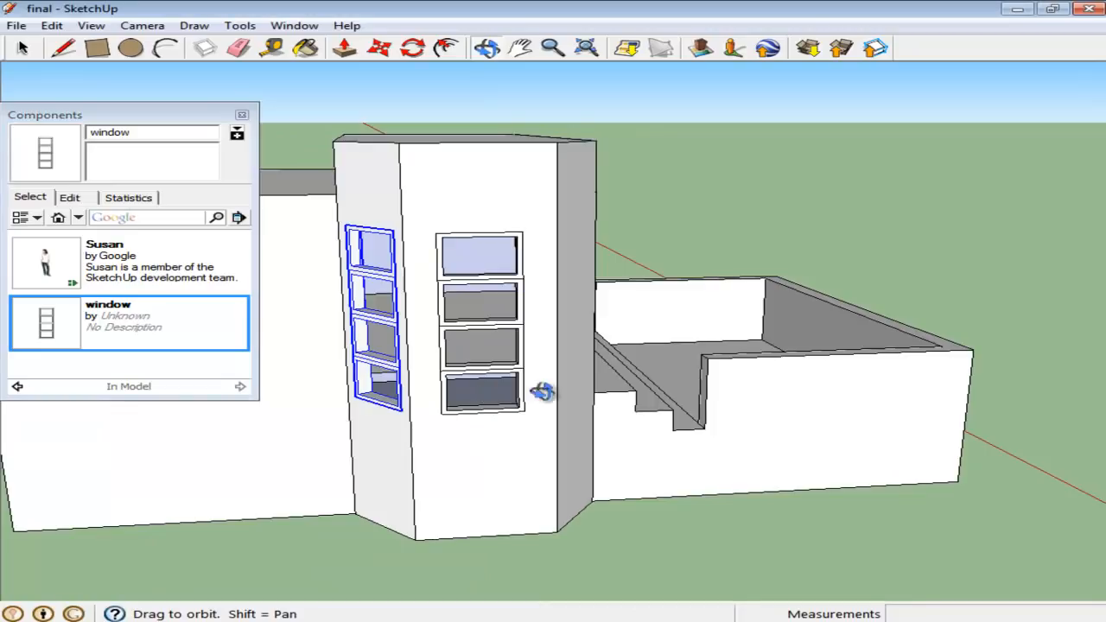
drag(541, 393, 324, 380)
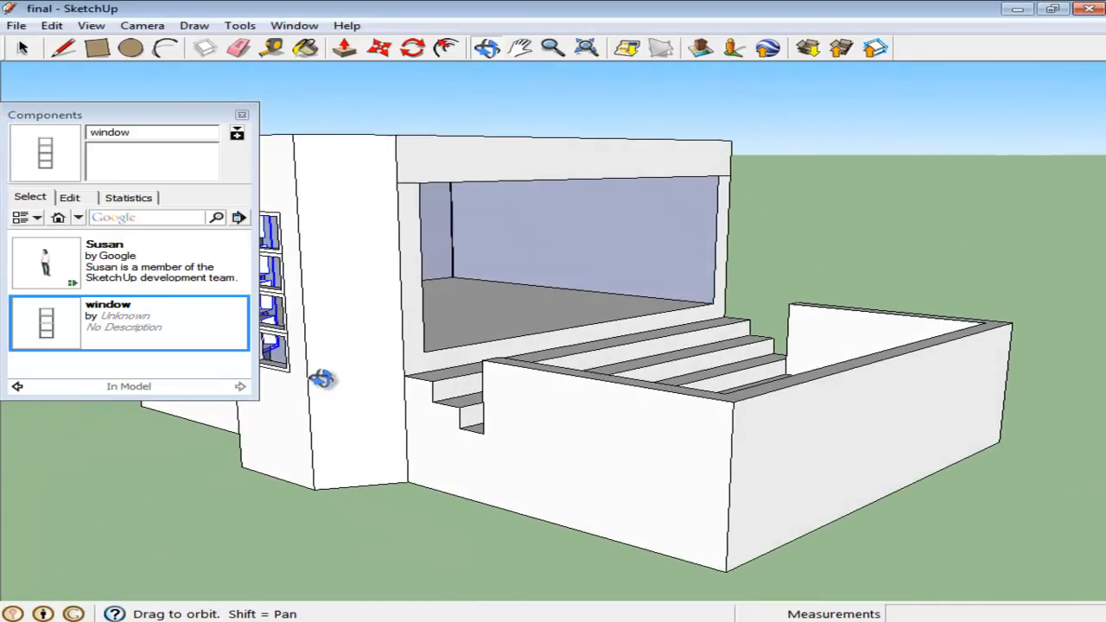